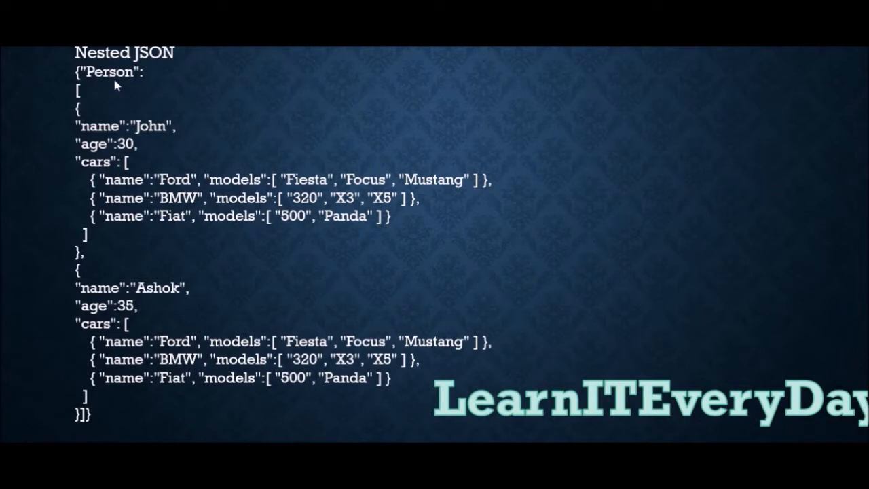
mouse_move(87, 114)
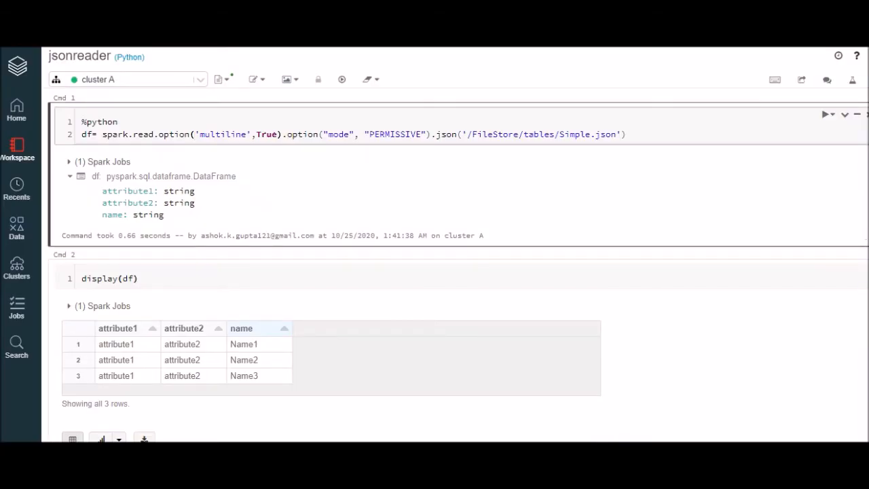
mouse_move(510, 195)
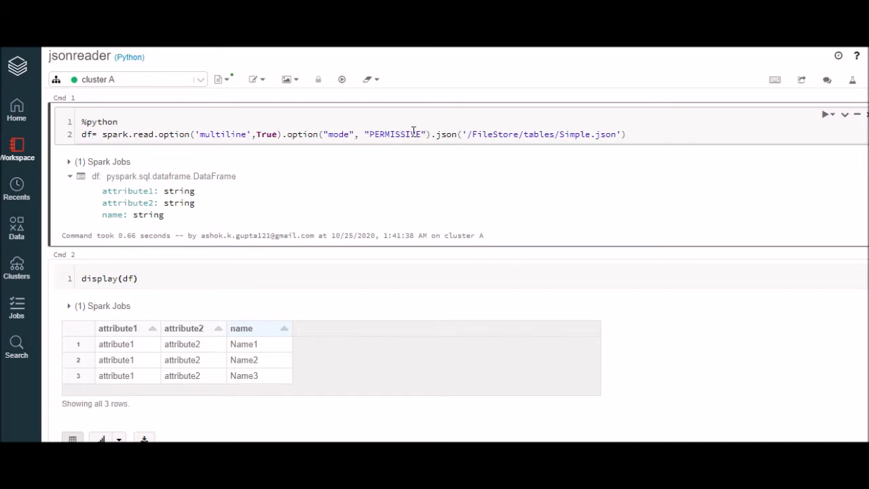
Step: Review the multiline and permissive mode options in the Simple.json read, then show its three-row result
click(825, 114)
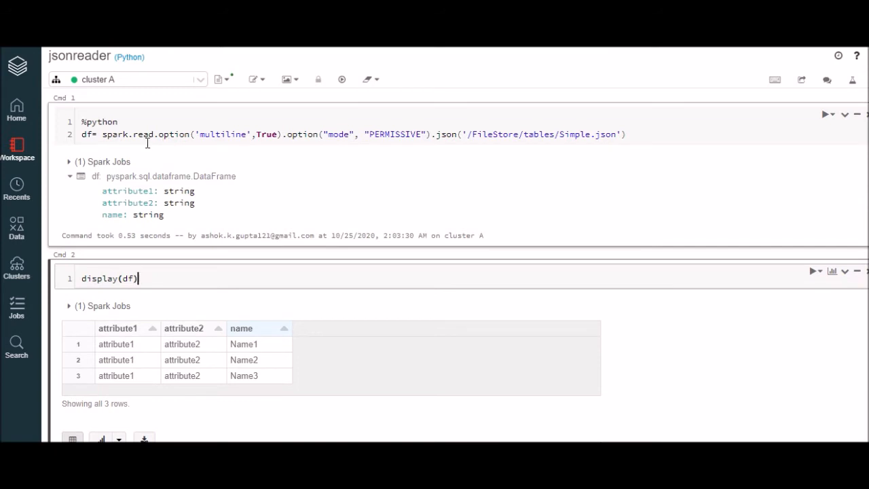
mouse_move(125, 135)
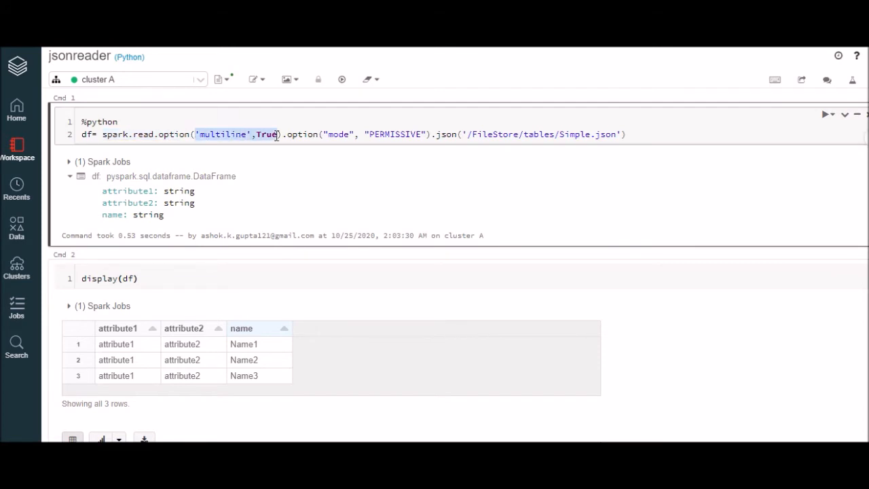
double_click(223, 135)
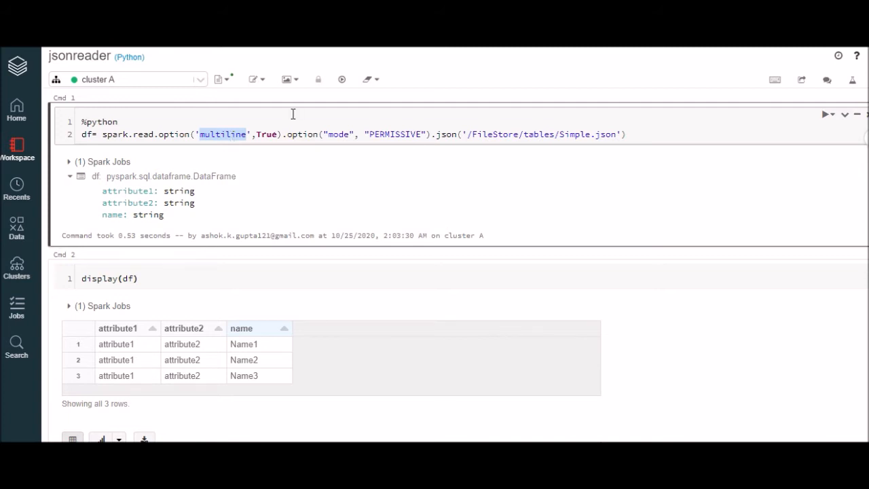
click(287, 135)
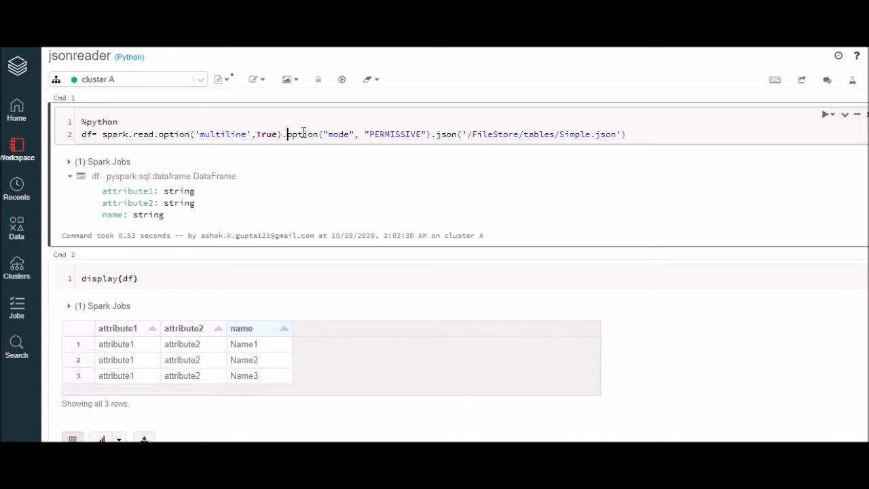
double_click(396, 135)
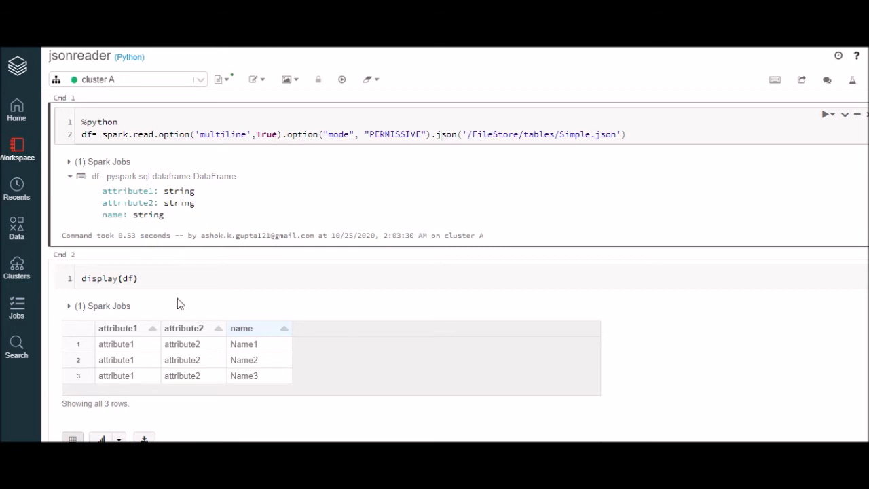
click(136, 277)
text(%python)
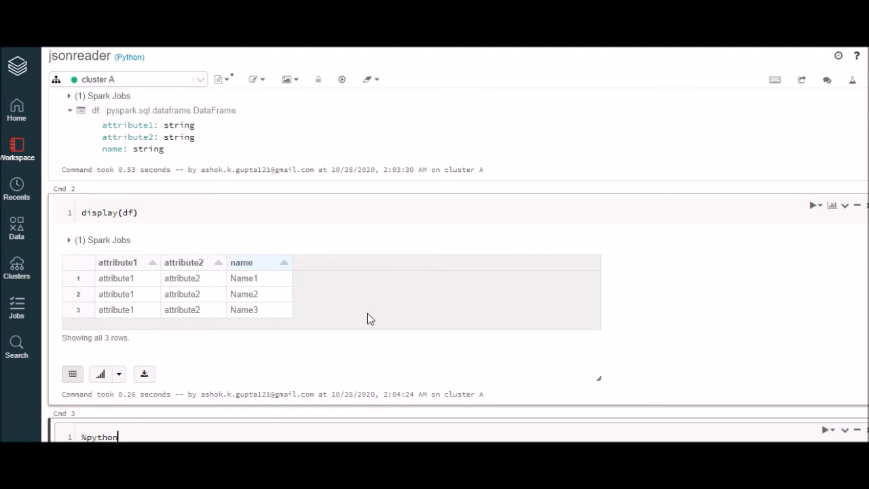
mouse_move(361, 310)
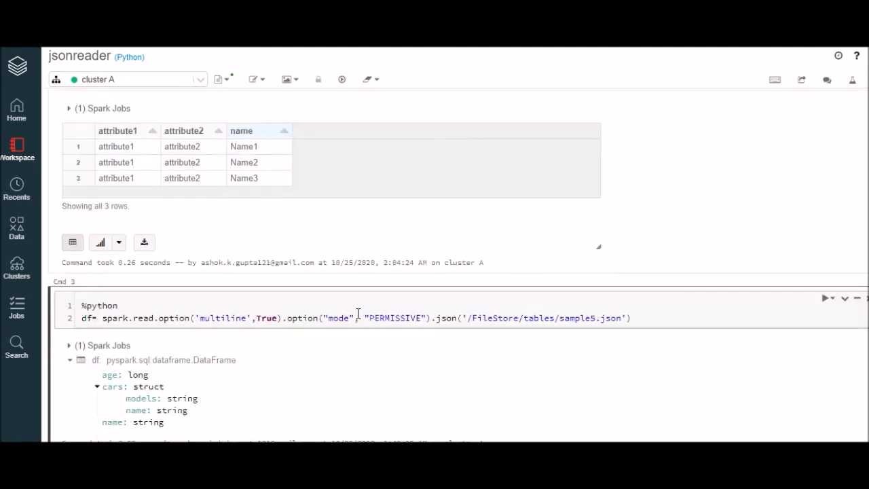
Step: Inspect the nested cars object in sample5.json in Notepad and view its struct-typed cars column in the notebook
scroll(down, 3)
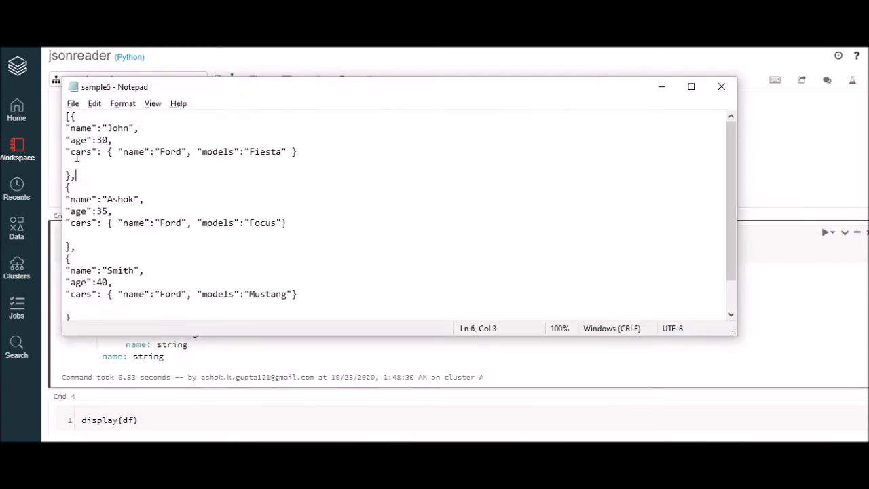
drag(68, 152, 295, 152)
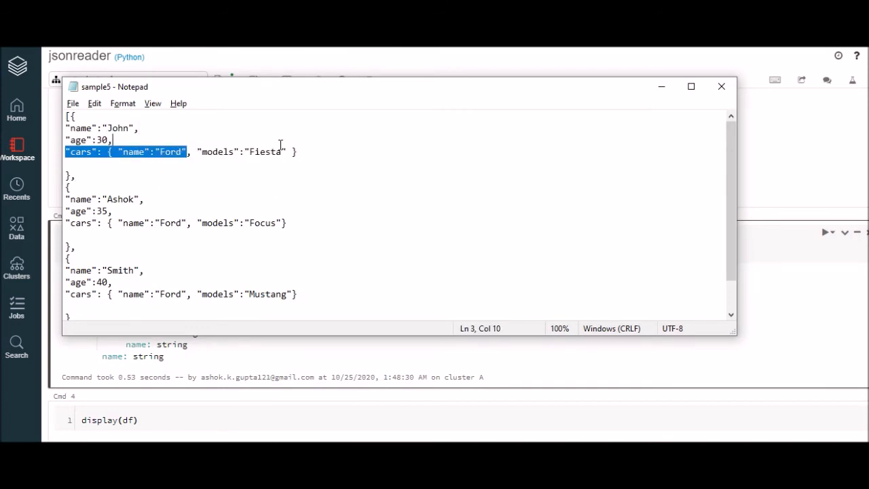
click(305, 152)
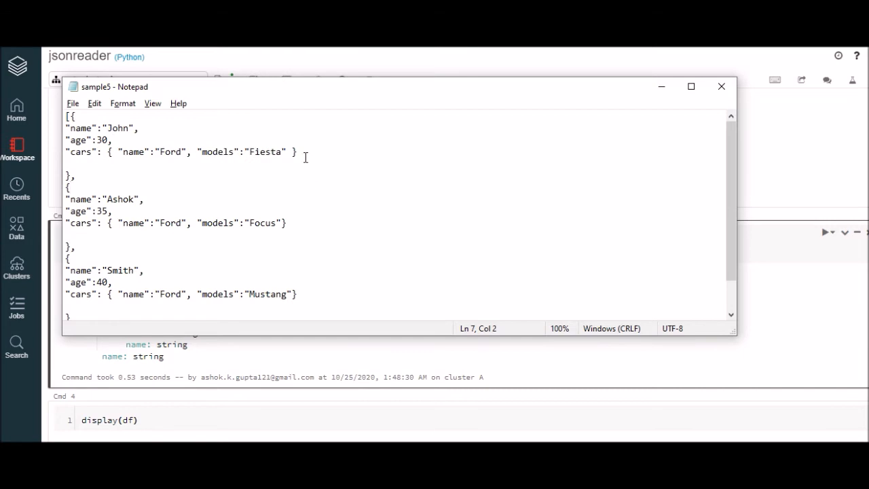
click(721, 87)
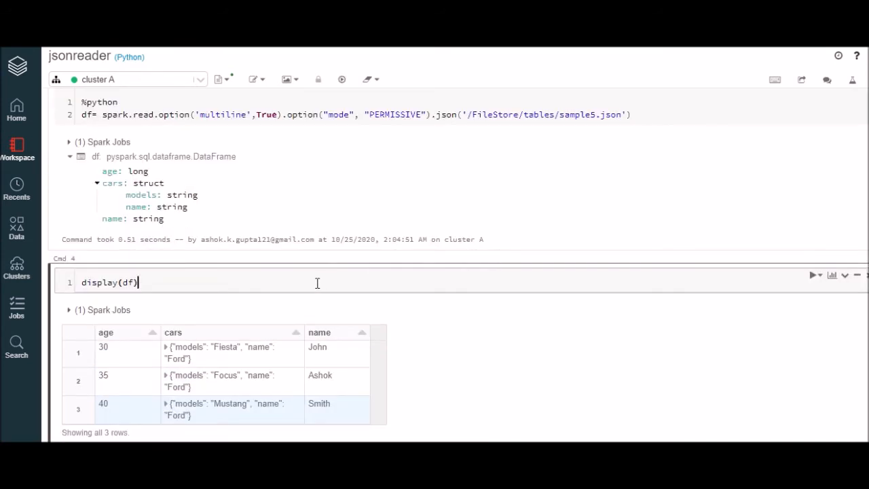
scroll(down, 3)
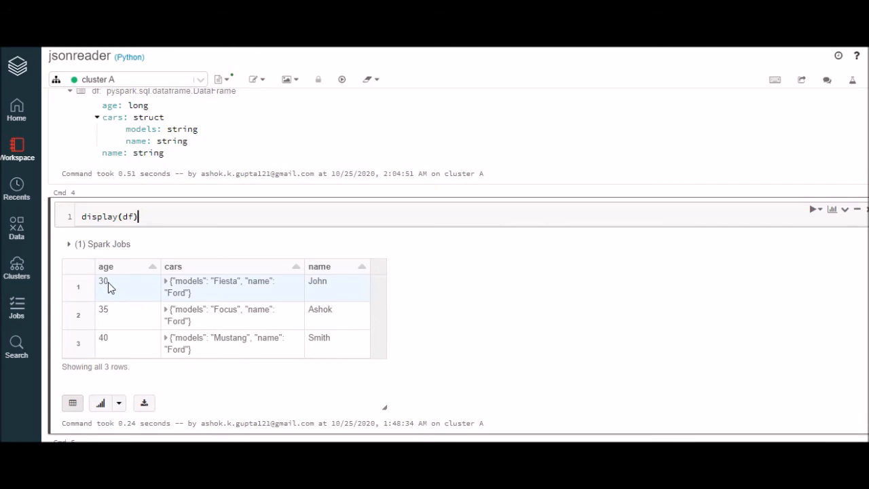
mouse_move(182, 280)
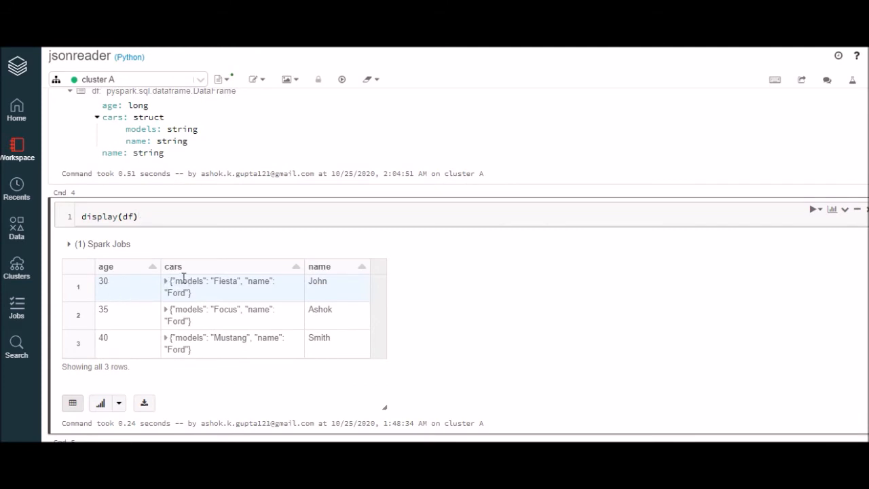
mouse_move(169, 285)
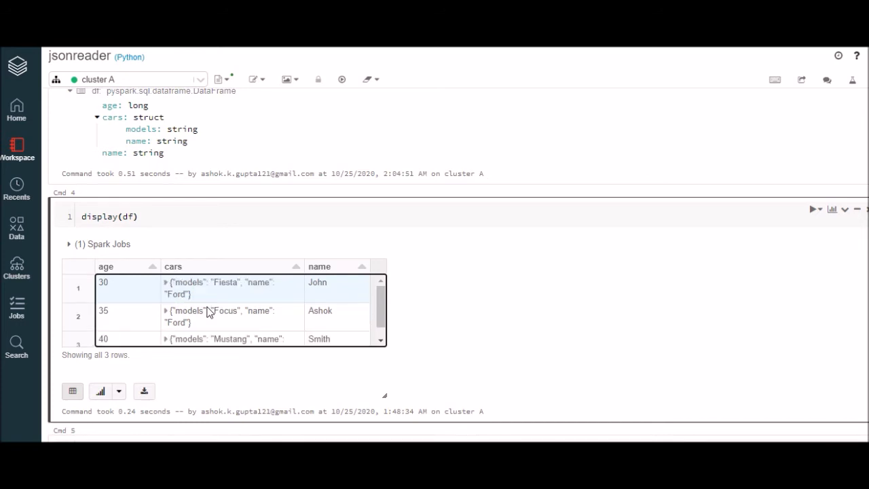
scroll(down, 3)
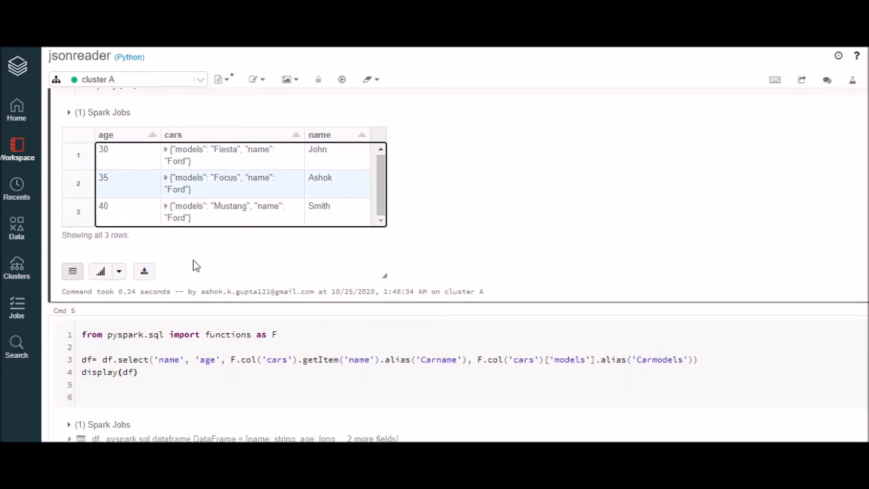
Step: Review the select aliasing cars.name as Carname and cars.models as Carmodels and check John's row in the result
click(253, 367)
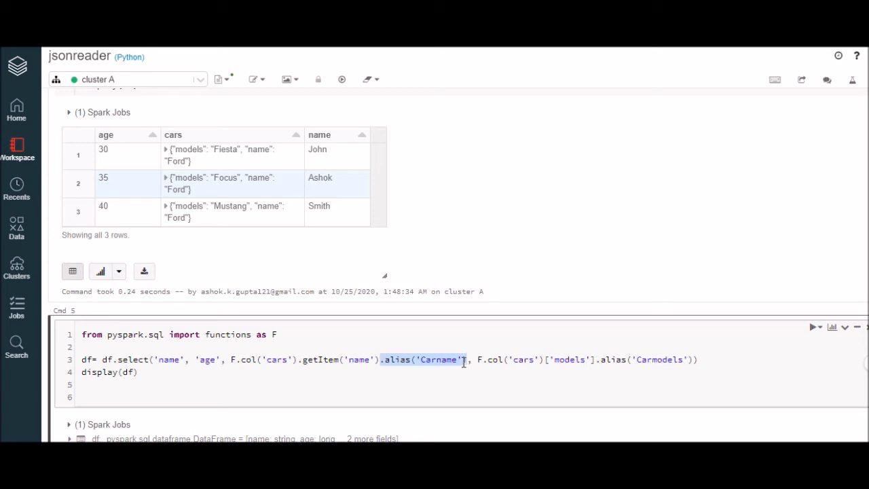
click(518, 358)
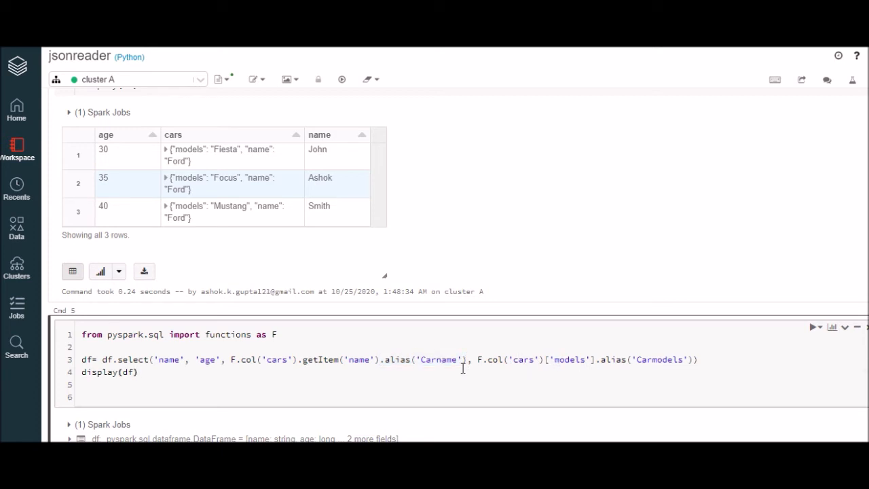
click(815, 327)
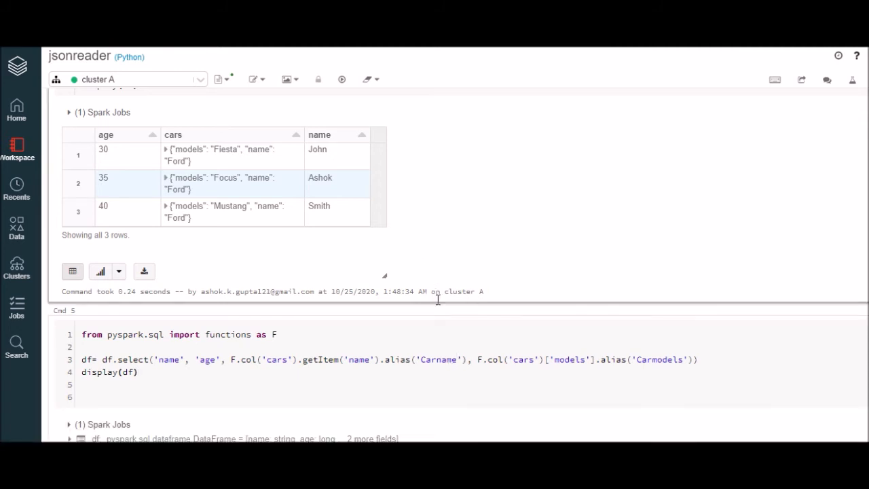
scroll(down, 3)
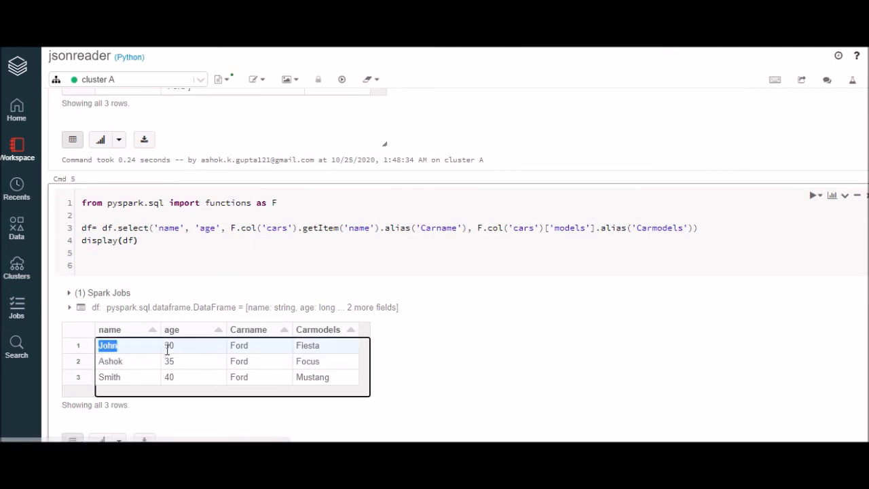
click(239, 344)
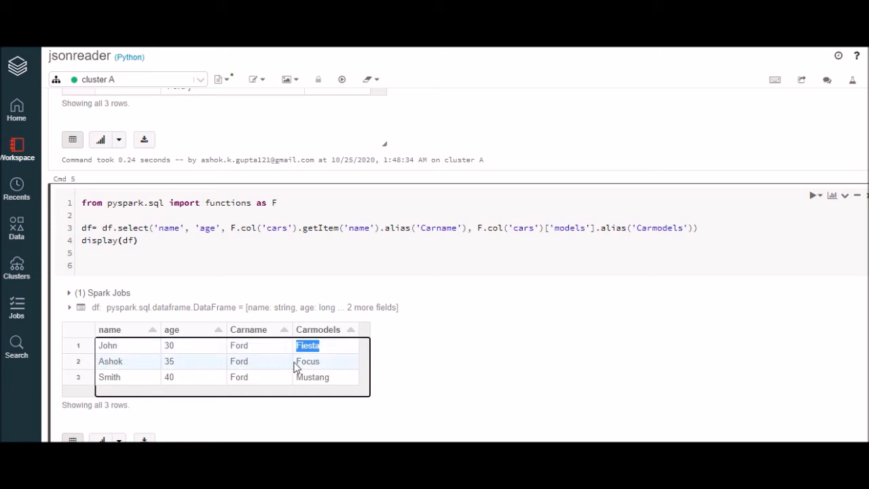
mouse_move(239, 347)
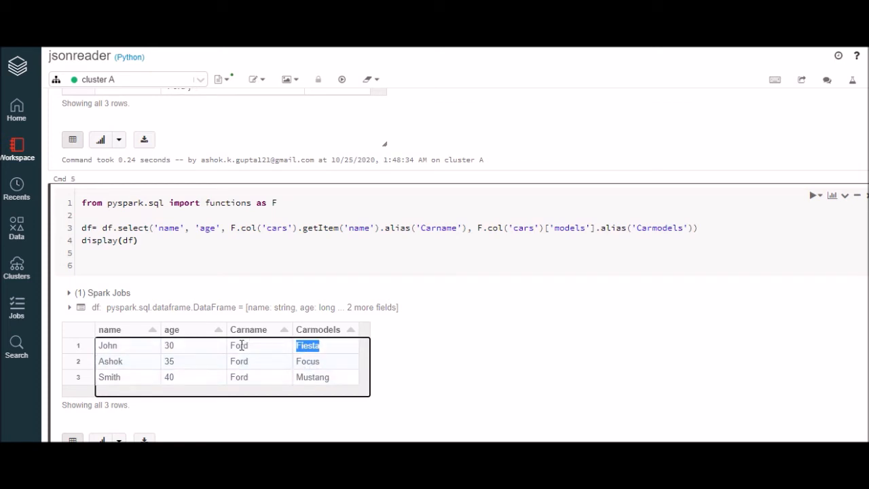
mouse_move(464, 304)
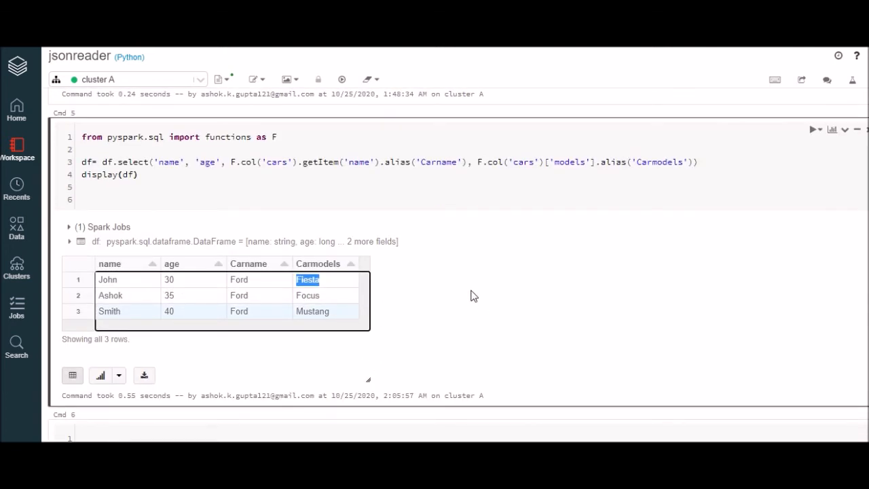
scroll(down, 3)
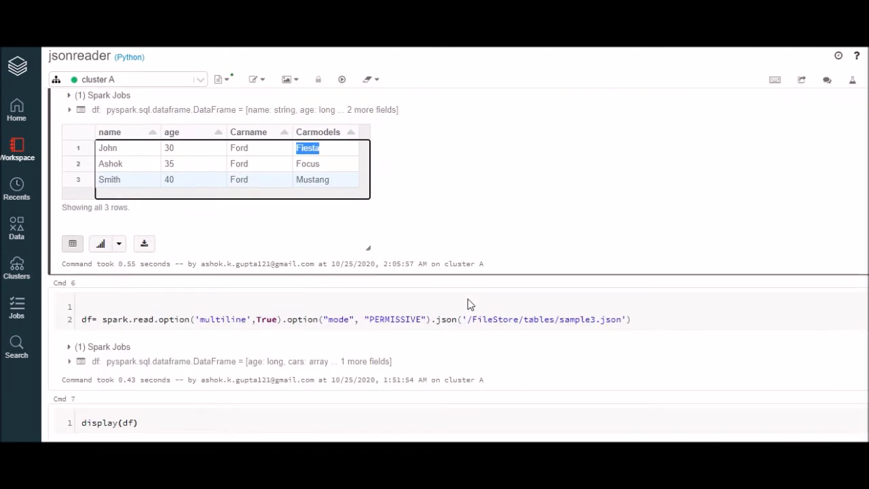
Step: Inspect the Ford name and models list in Ashok's cars array in sample3.json before viewing it as an array column
scroll(down, 3)
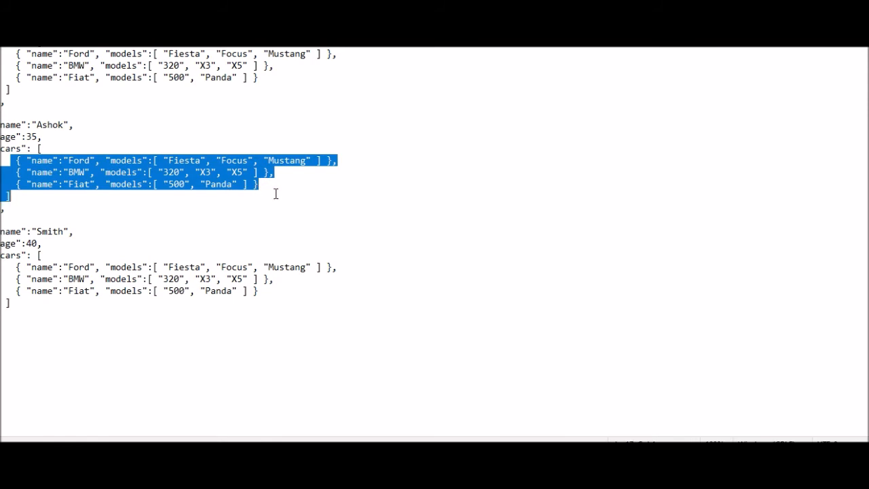
click(171, 184)
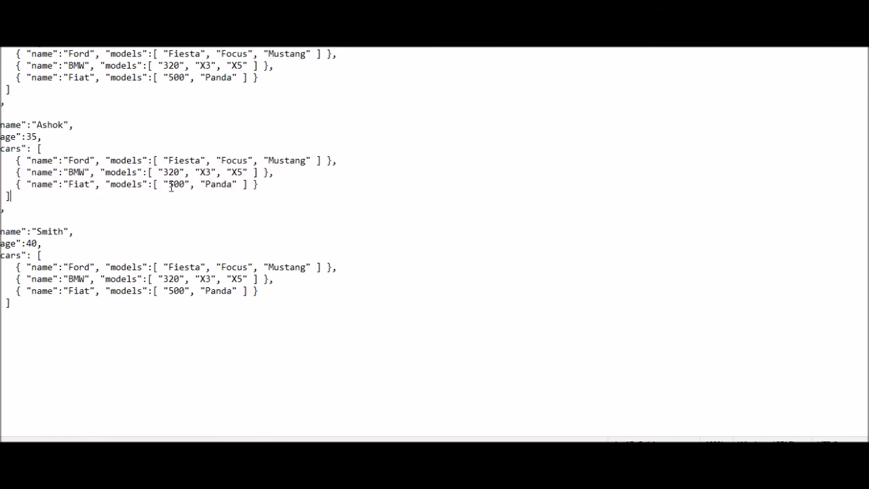
mouse_move(83, 171)
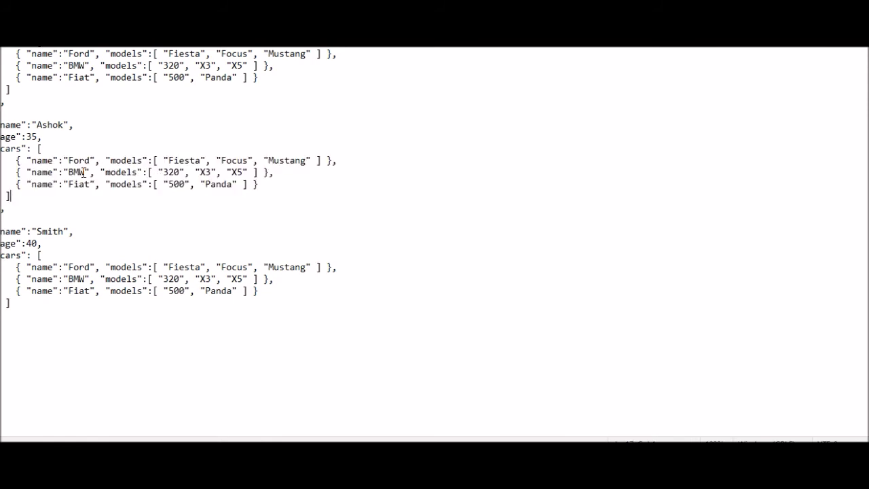
double_click(61, 160)
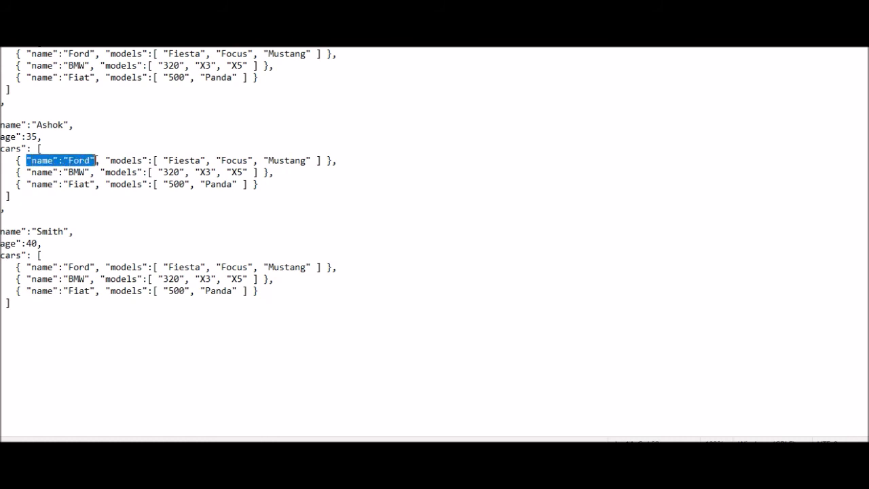
drag(106, 160, 319, 160)
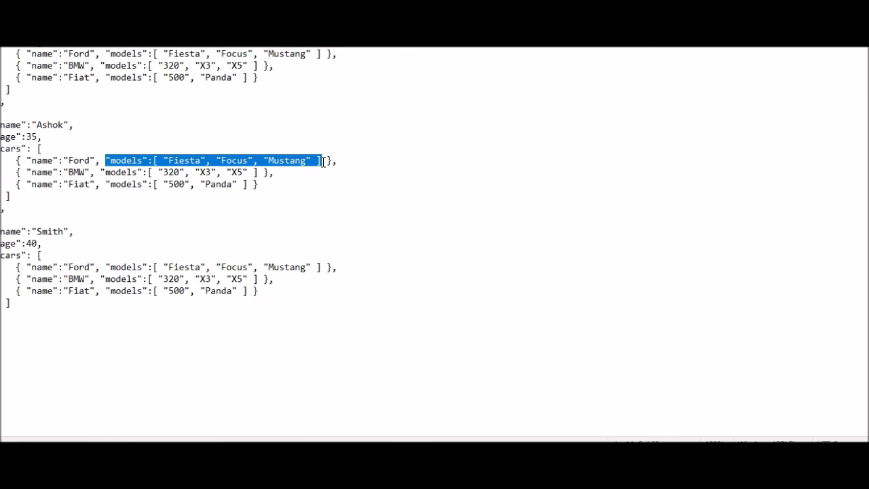
click(317, 160)
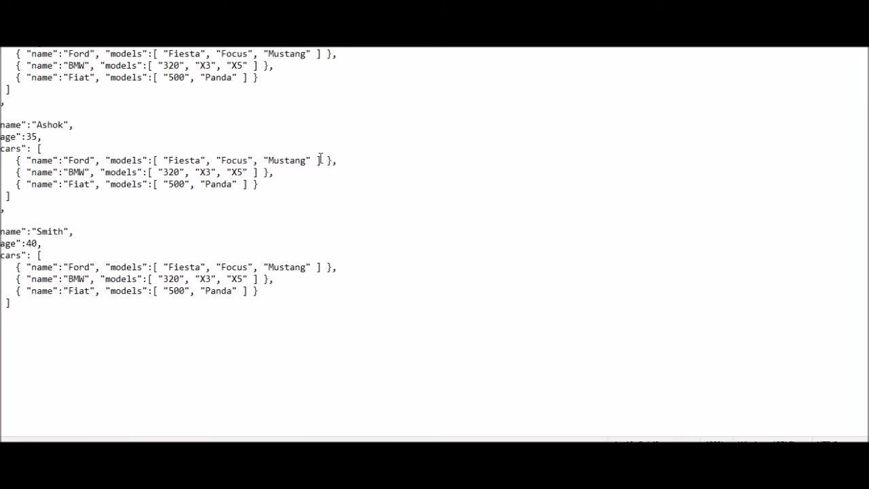
drag(106, 161, 319, 160)
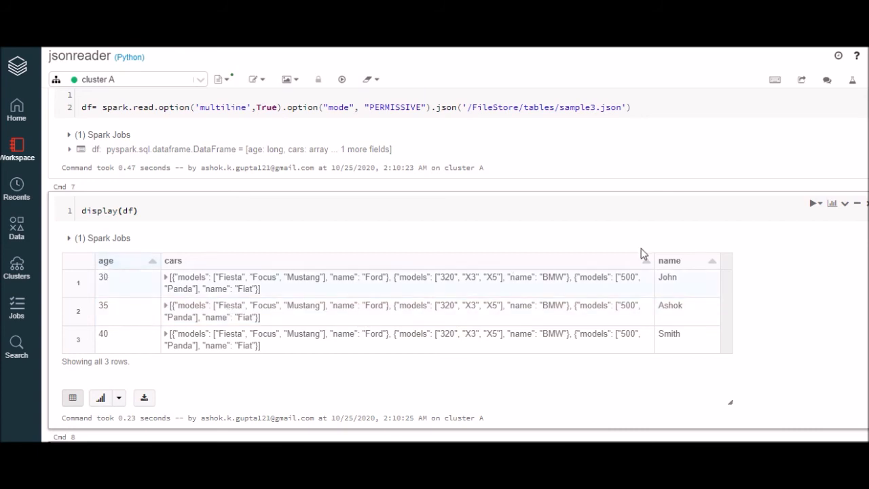
mouse_move(168, 283)
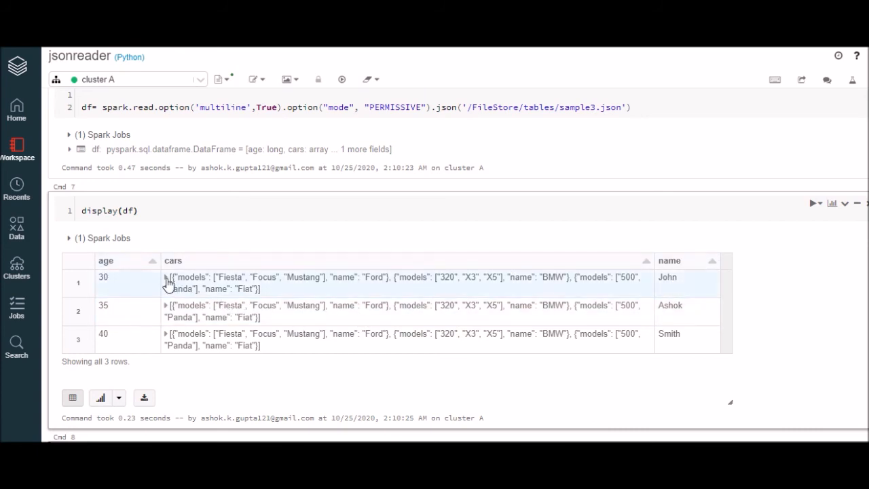
Step: Expand John's cars array to its Ford, BMW and Fiat entries, then move to the explode select and its per-car rows
click(165, 277)
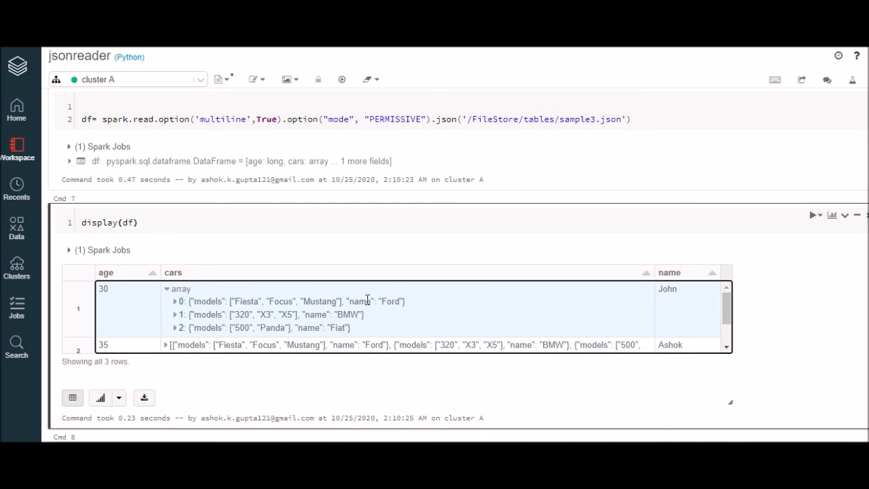
double_click(374, 301)
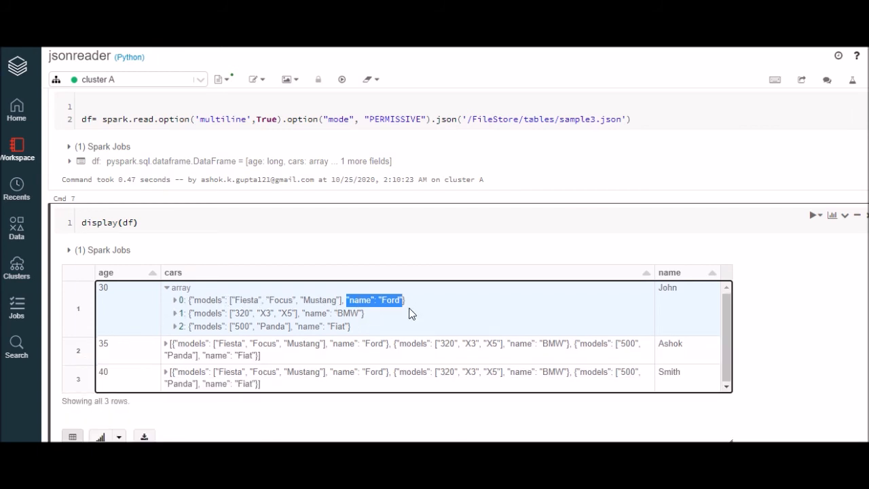
scroll(down, 3)
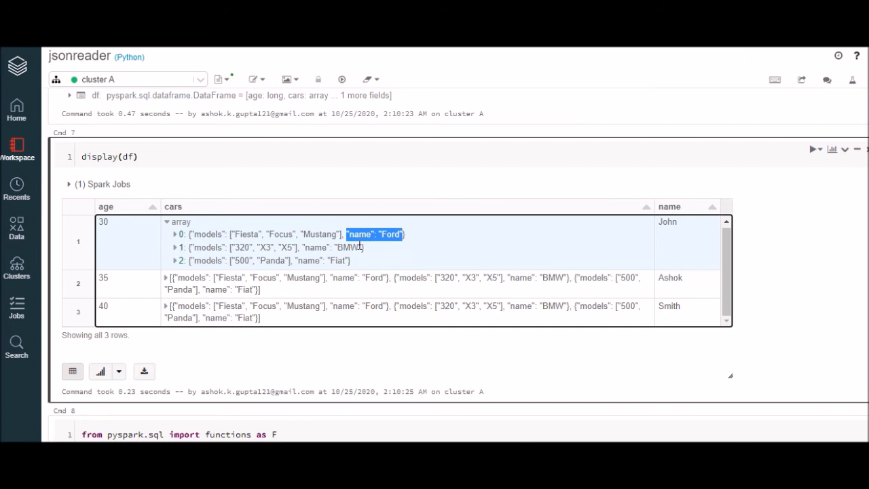
mouse_move(223, 238)
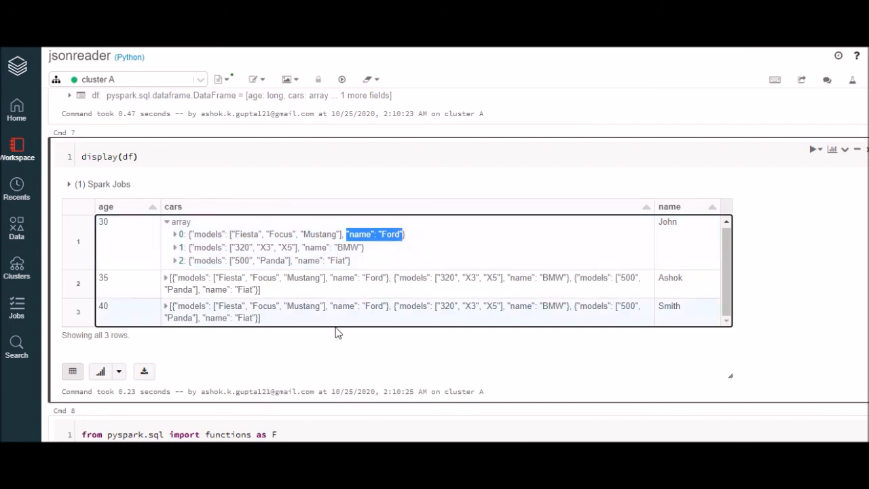
scroll(down, 3)
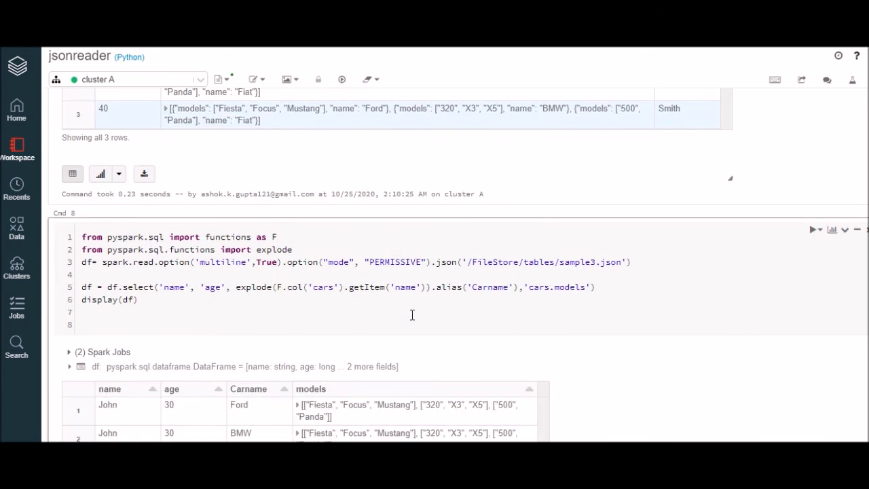
scroll(down, 3)
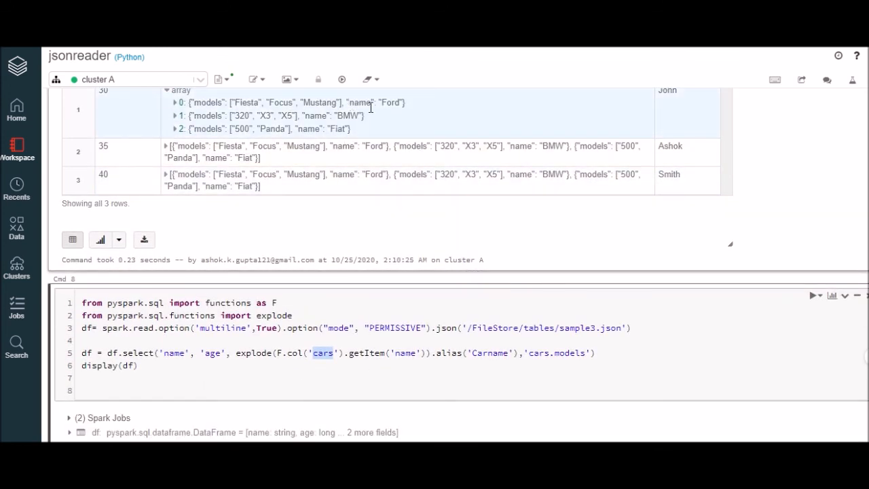
scroll(up, 3)
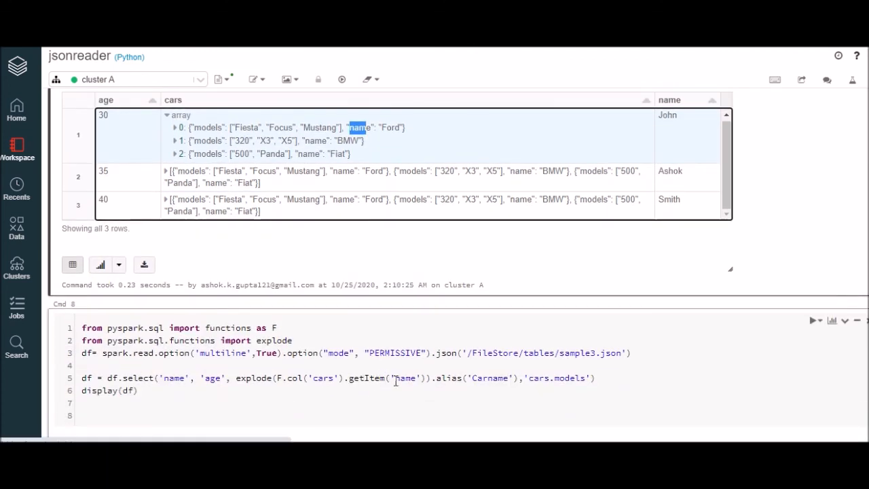
click(435, 377)
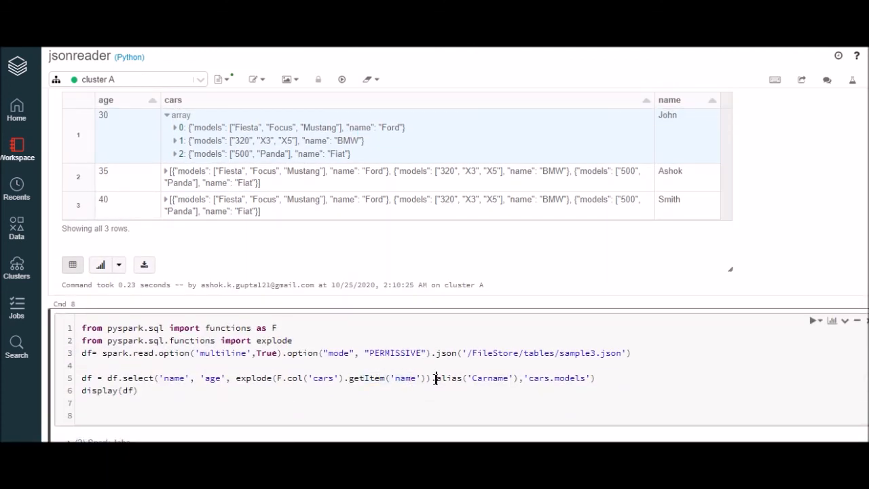
drag(437, 378, 516, 377)
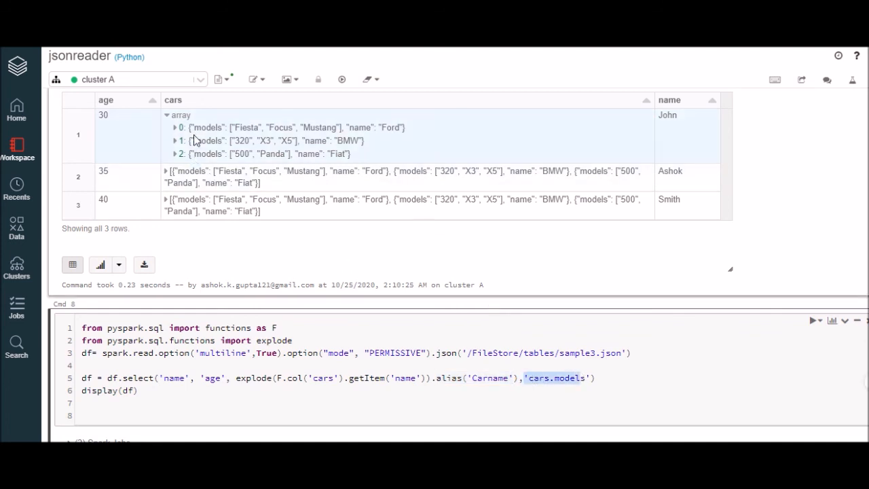
mouse_move(212, 136)
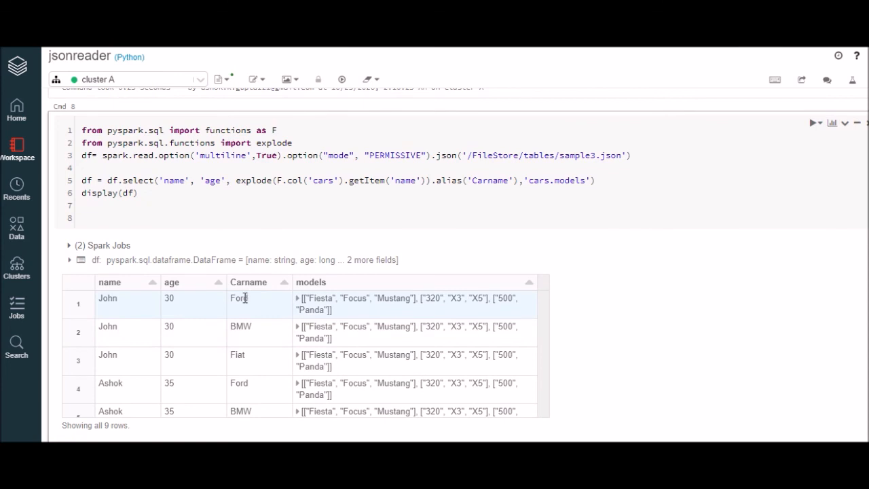
double_click(239, 298)
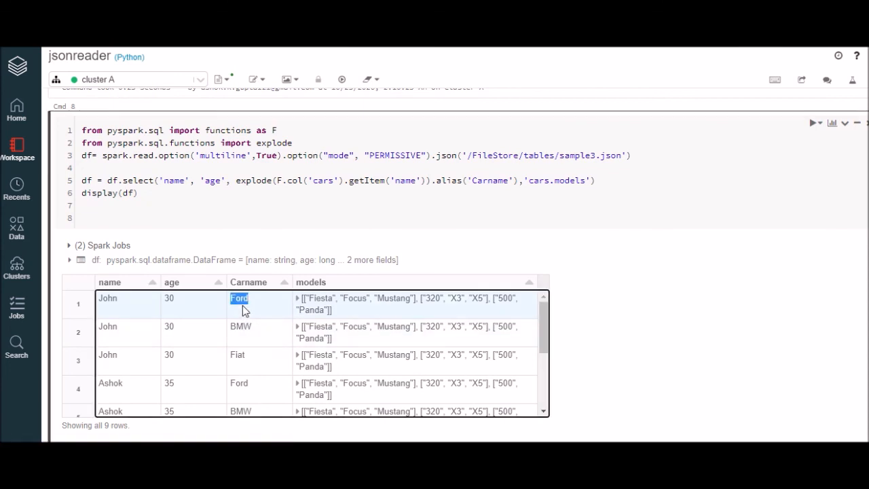
click(108, 299)
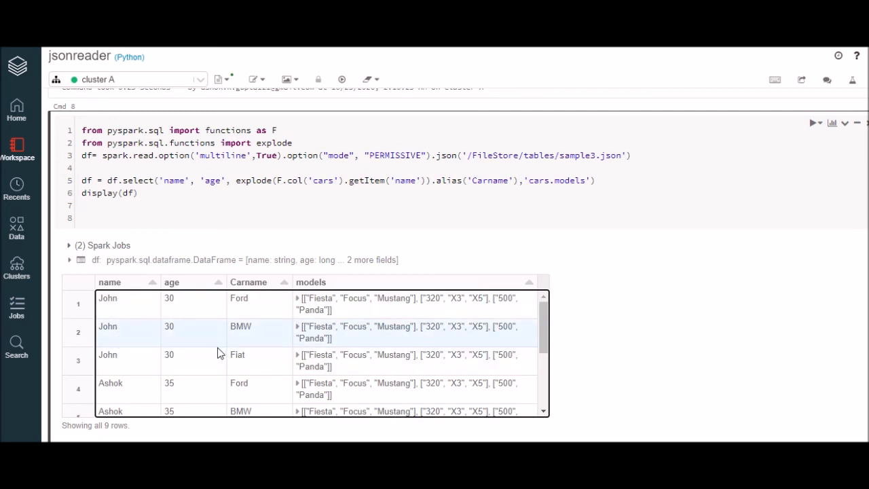
mouse_move(244, 365)
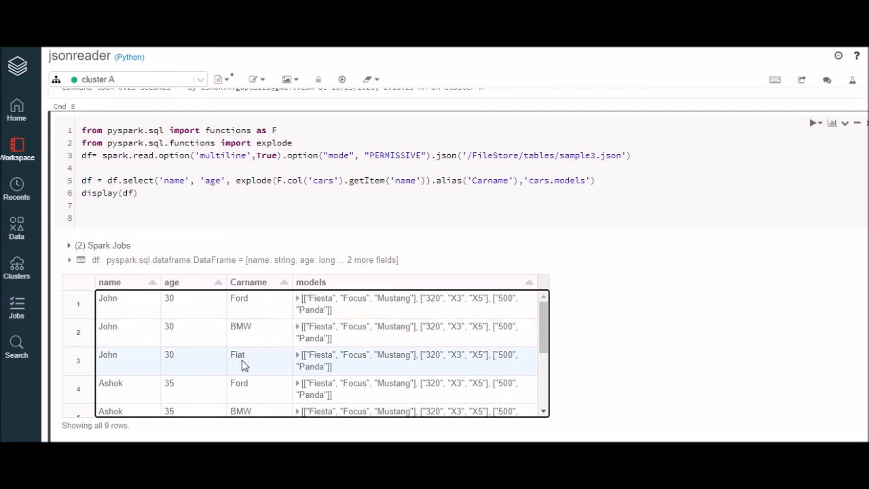
mouse_move(257, 333)
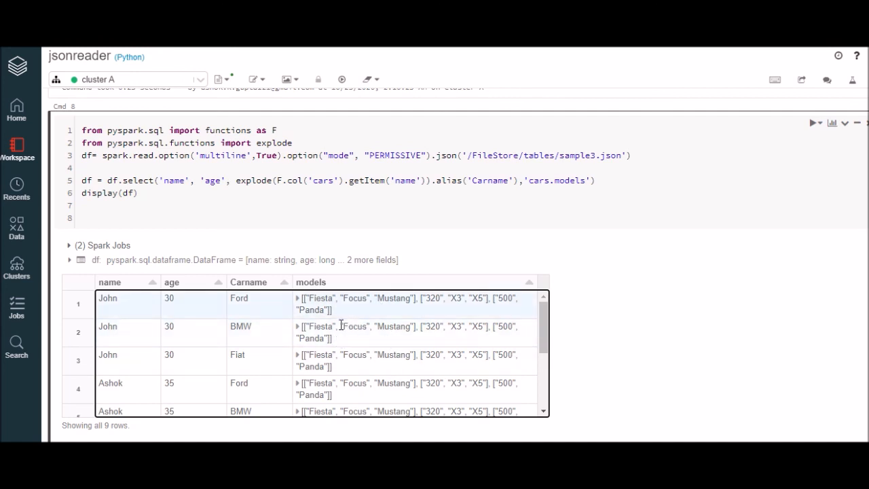
mouse_move(383, 323)
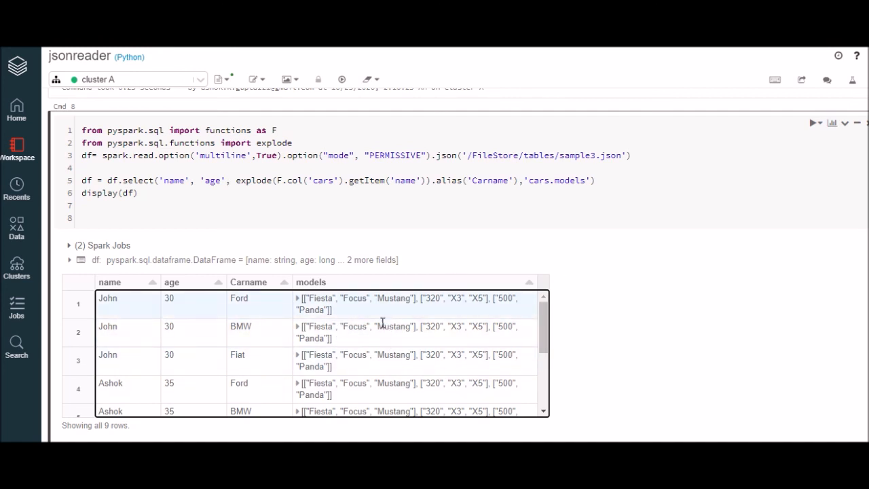
mouse_move(304, 190)
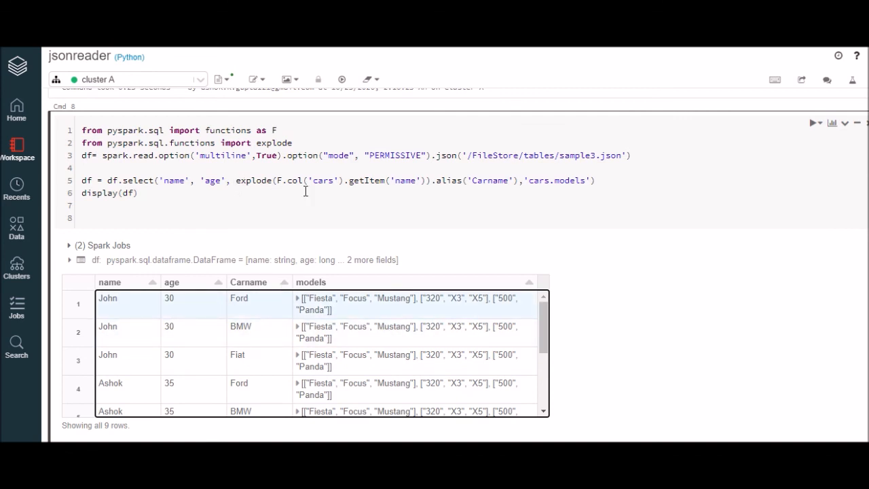
mouse_move(418, 189)
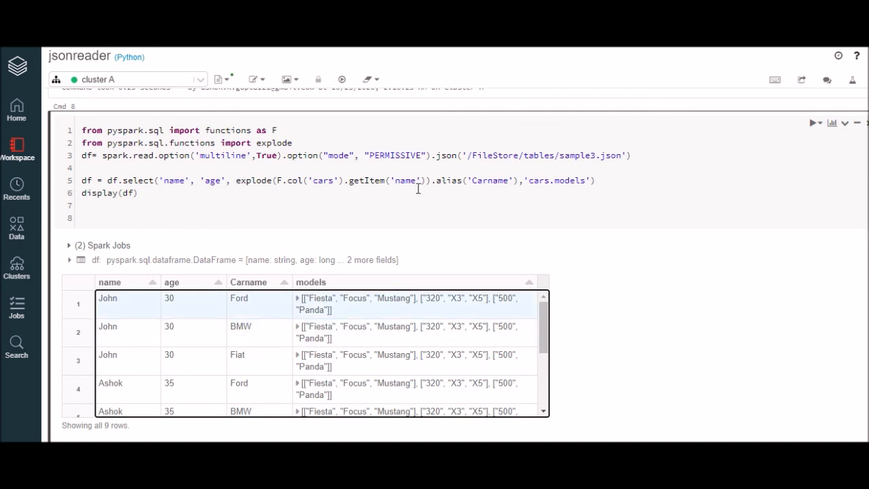
mouse_move(400, 272)
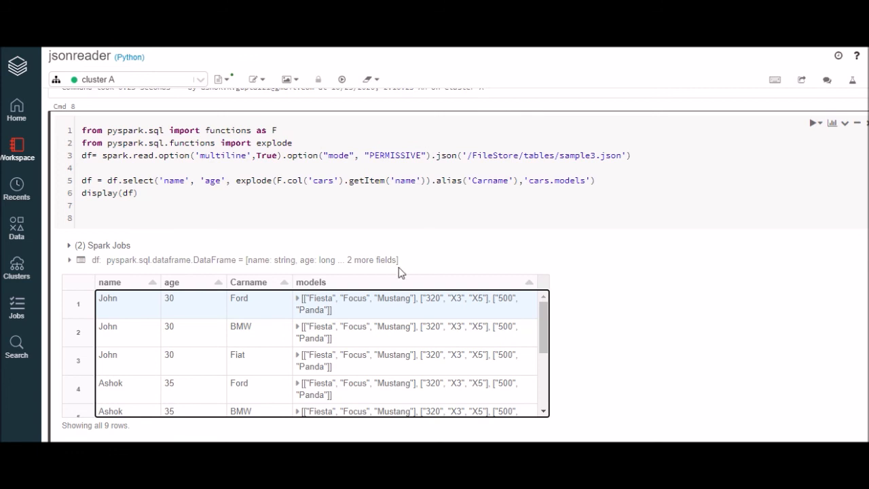
scroll(down, 3)
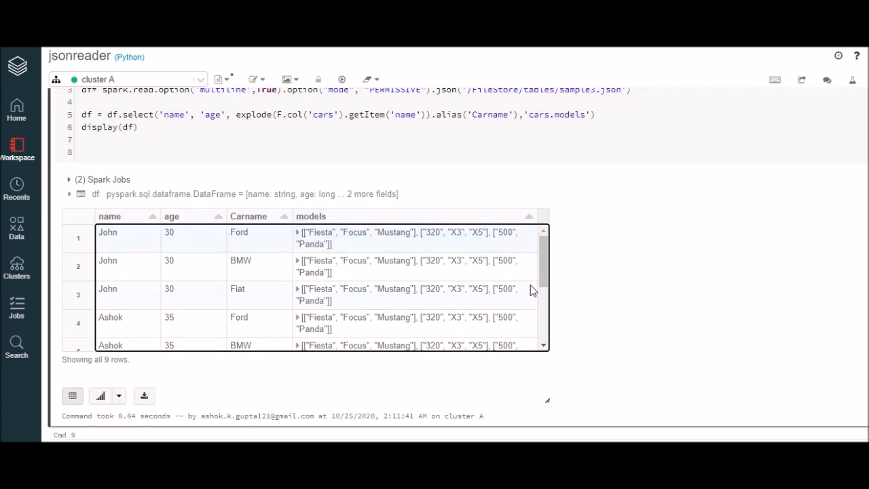